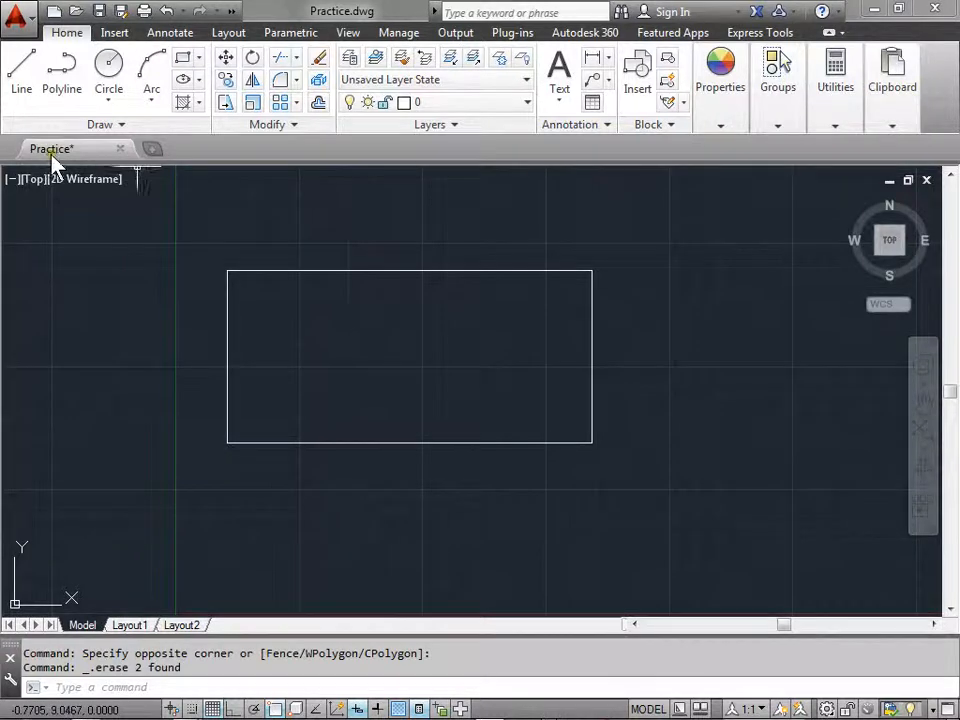
{"action": "mouse_move", "coordinate": [624, 268]}
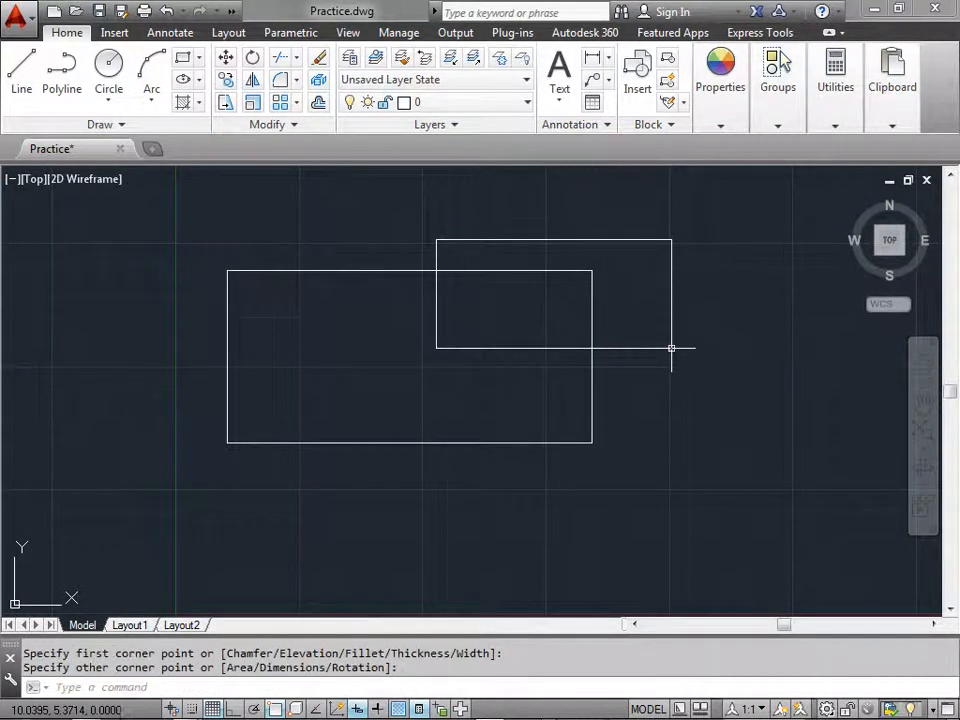
{"action": "mouse_move", "coordinate": [404, 378]}
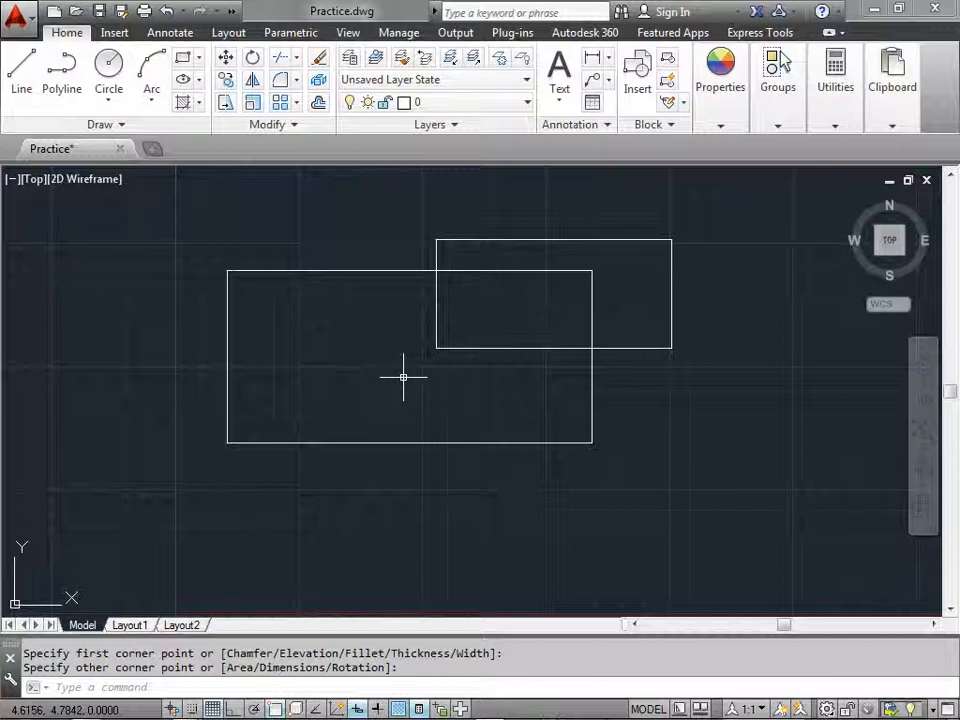
- Show the Application menu with its file commands and recent drawings
{"action": "left_click", "coordinate": [18, 16]}
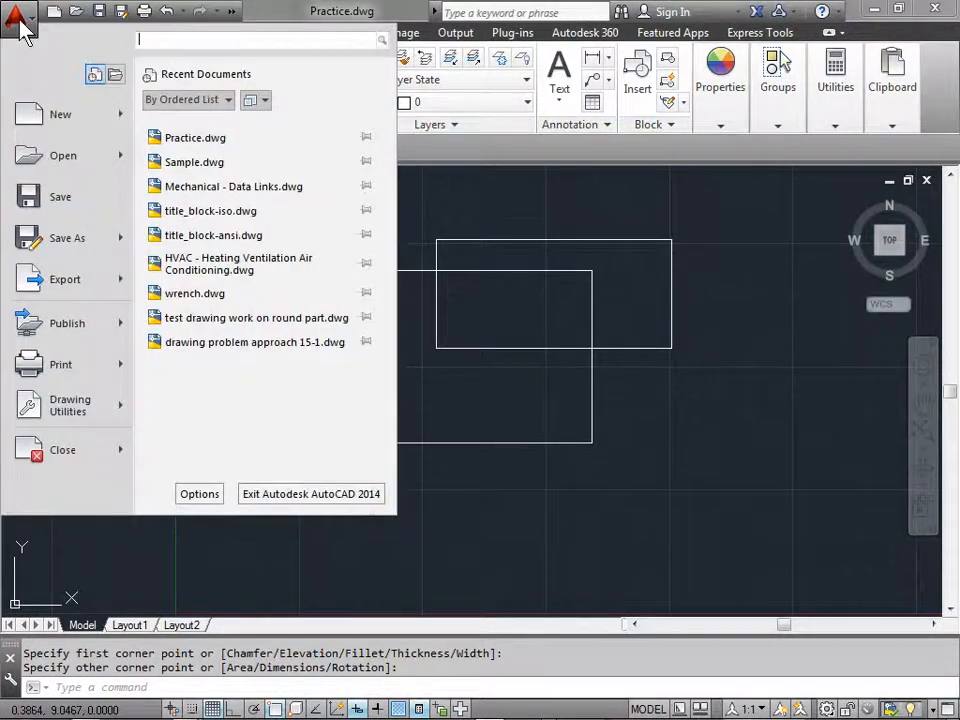
{"action": "left_click", "coordinate": [20, 12]}
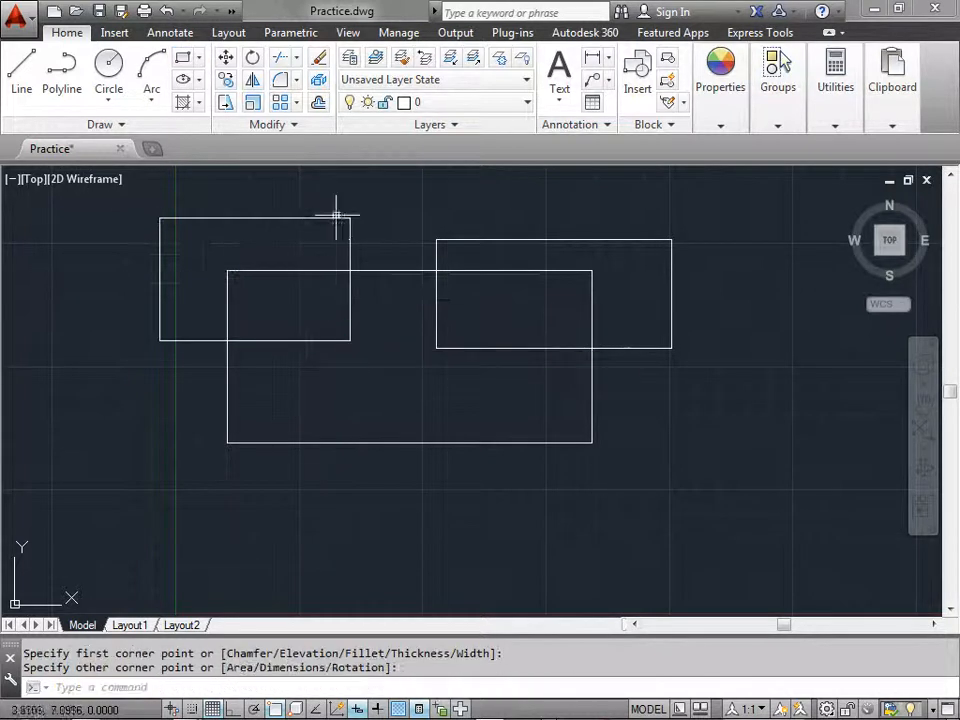
{"action": "left_click", "coordinate": [18, 18]}
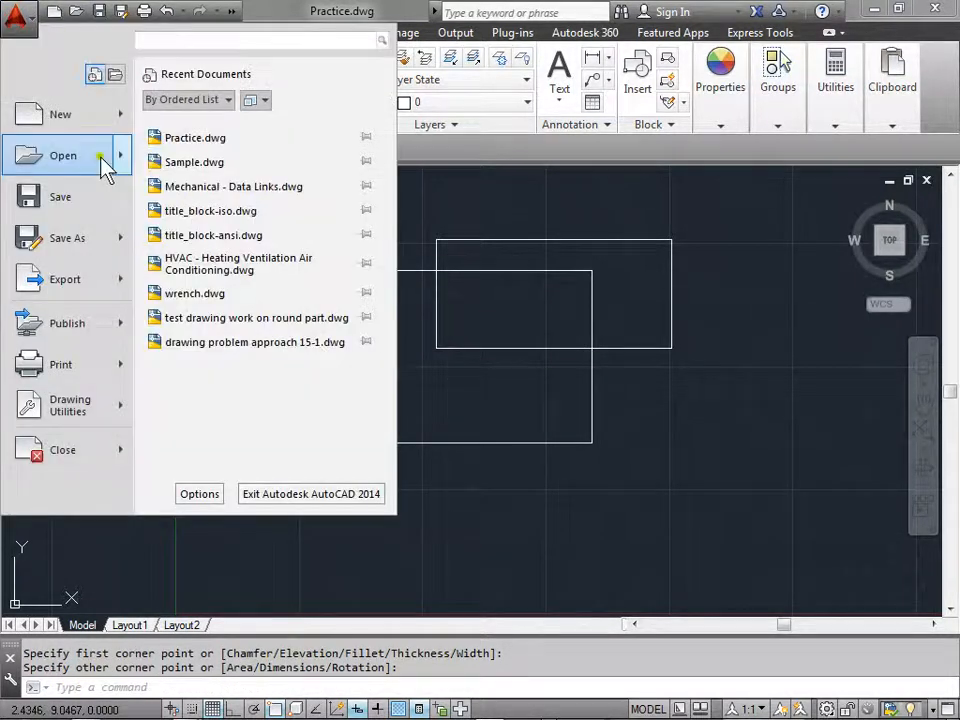
{"action": "mouse_move", "coordinate": [60, 196]}
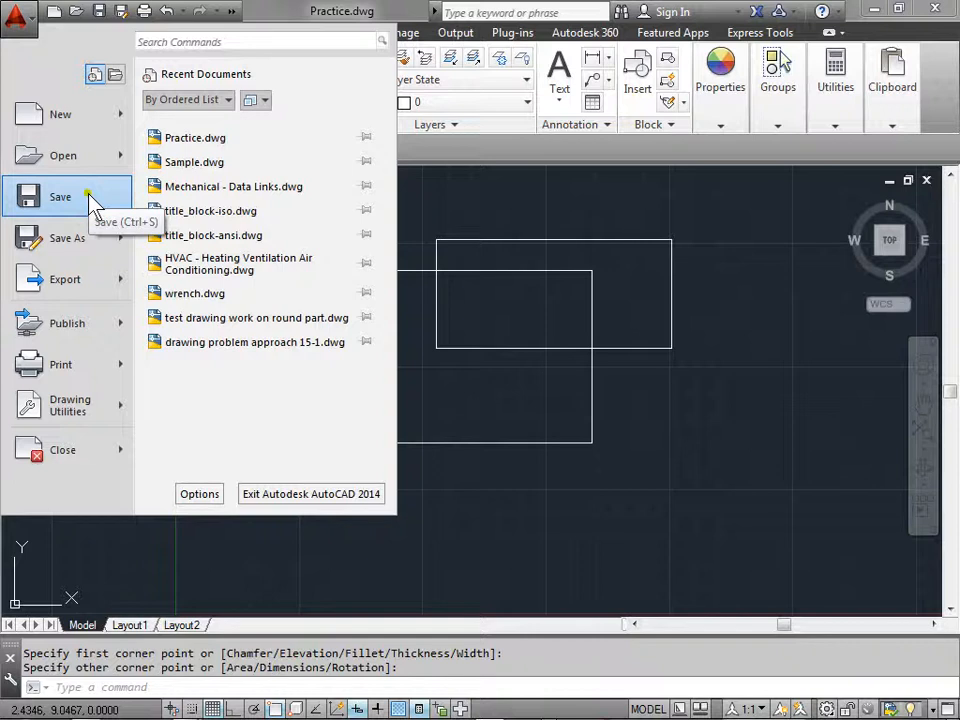
- Save the Practice drawing so its DWG, Practice.bak and lock files appear in Documents
{"action": "left_click", "coordinate": [60, 196]}
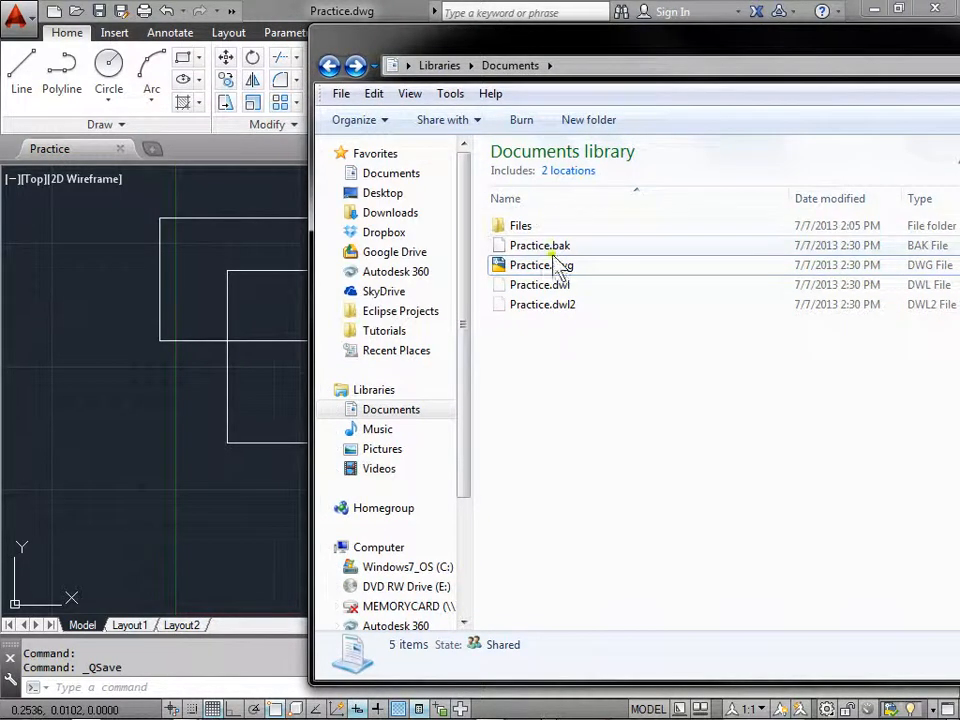
{"action": "mouse_move", "coordinate": [540, 244]}
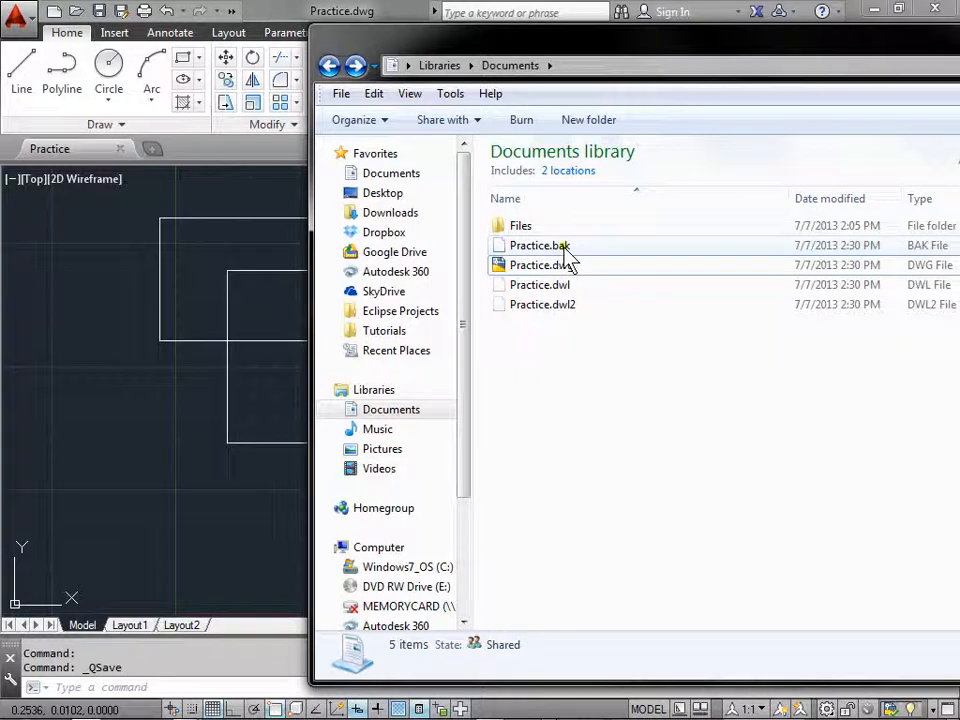
{"action": "left_click", "coordinate": [540, 264]}
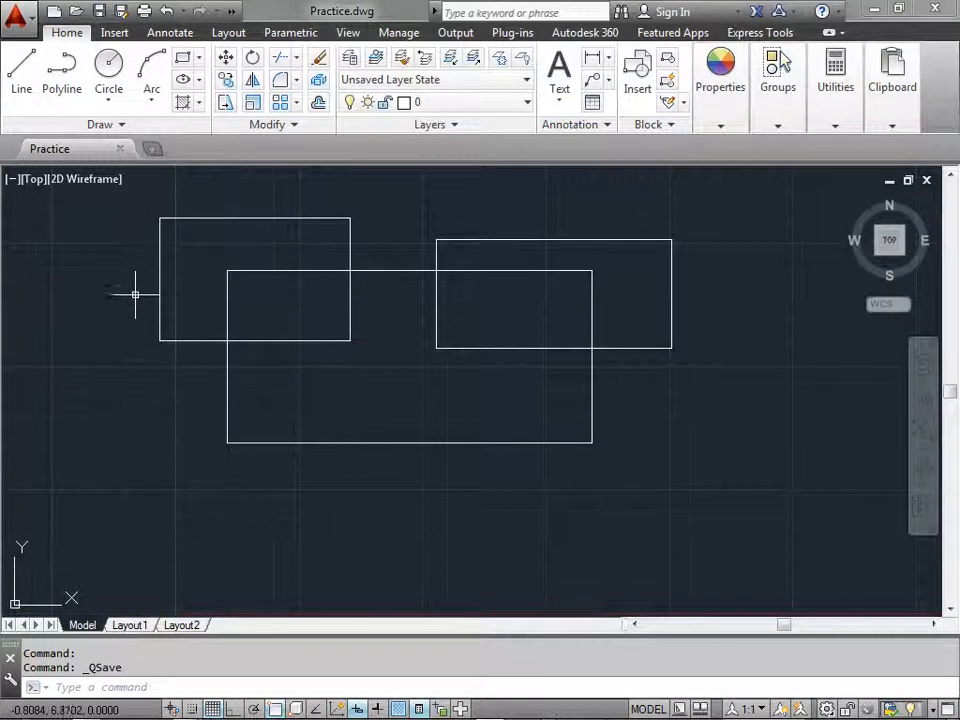
- Bring up the Options dialog from the Application menu, landing on Display settings
{"action": "right_click", "coordinate": [136, 296]}
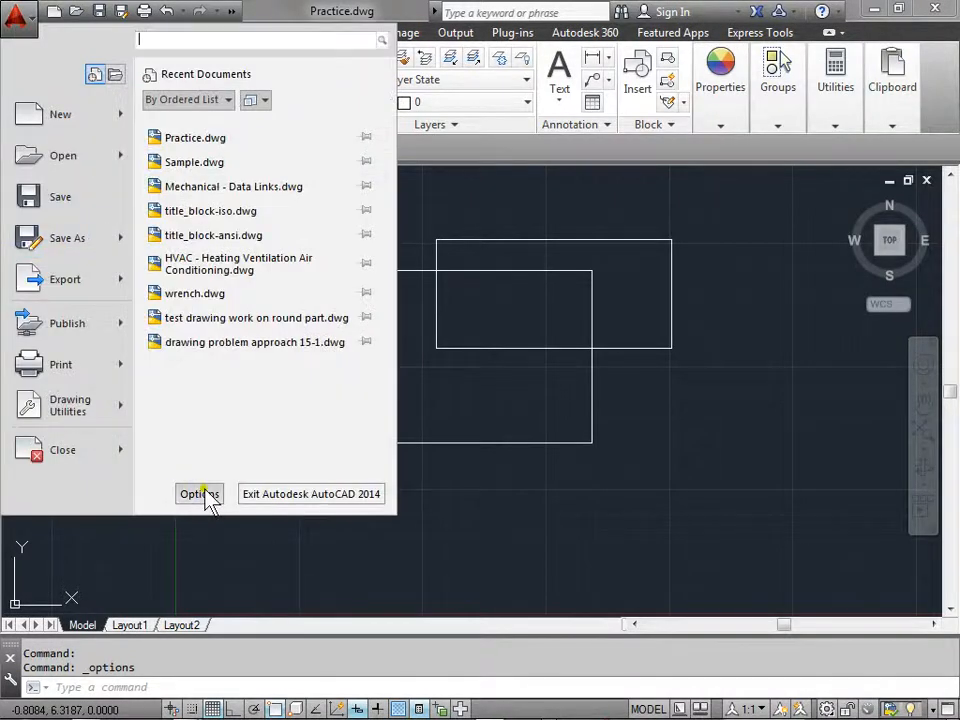
{"action": "left_click", "coordinate": [200, 494]}
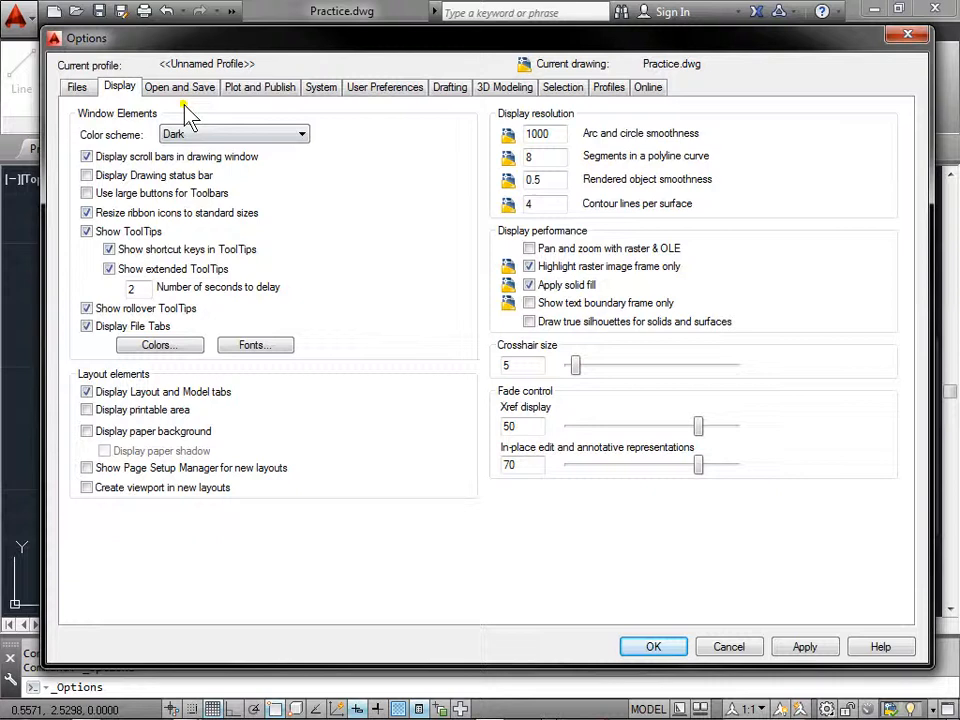
- Keep 'Create backup copy with each save' checked under Open and Save and accept with OK
{"action": "left_click", "coordinate": [180, 88]}
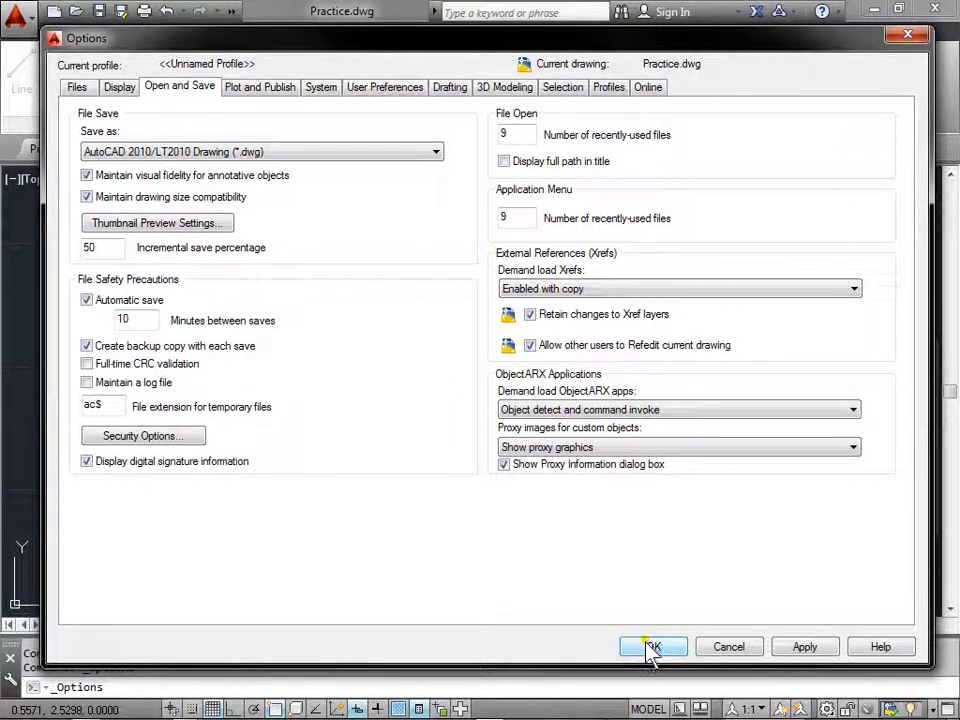
{"action": "left_click", "coordinate": [652, 646]}
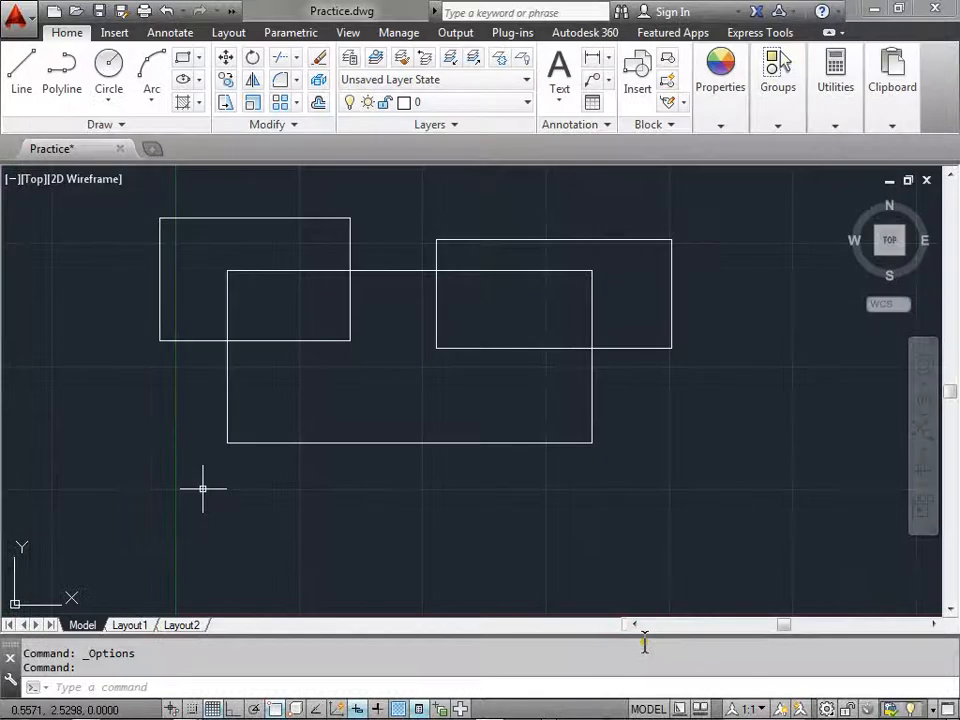